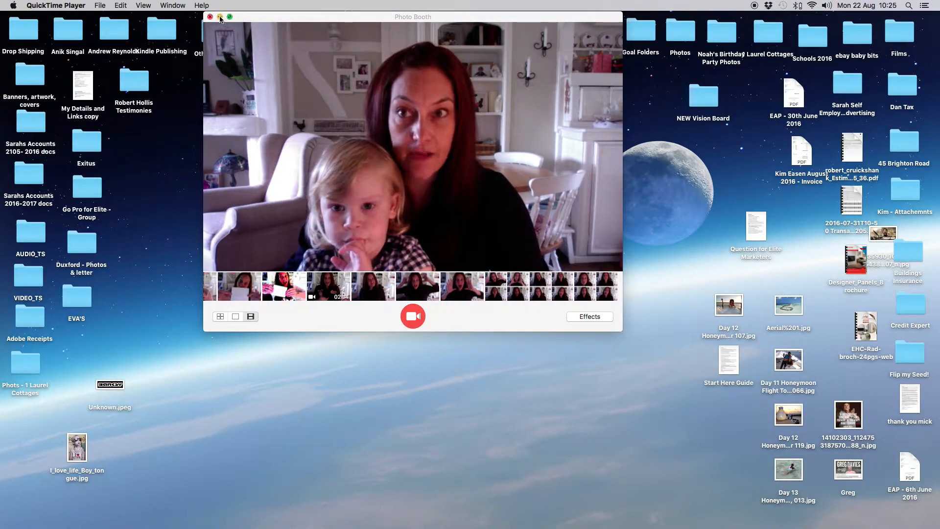
# Step: Close the Photo Booth webcam window to reveal the Facebook profile page in Safari
pyautogui.click(210, 17)
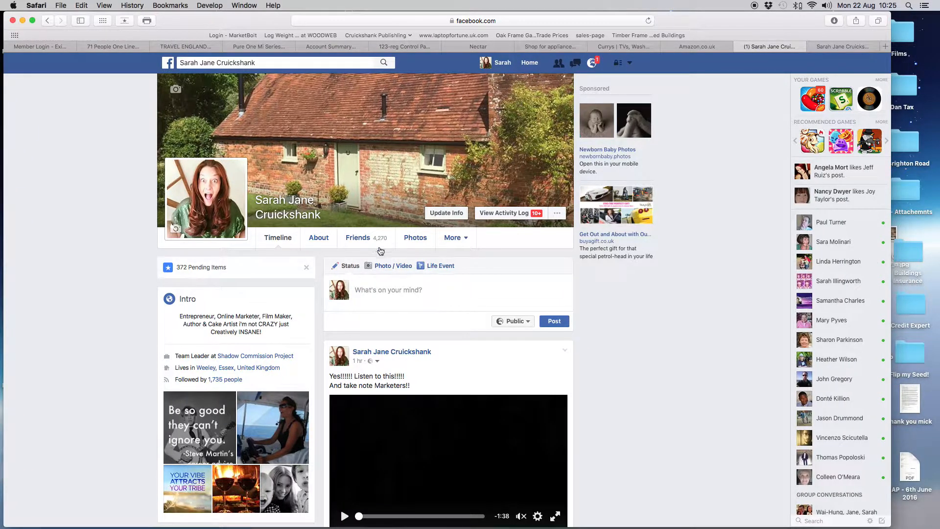
# Step: Go to General Account Settings from the account menu and dismiss the chat popup
pyautogui.click(631, 63)
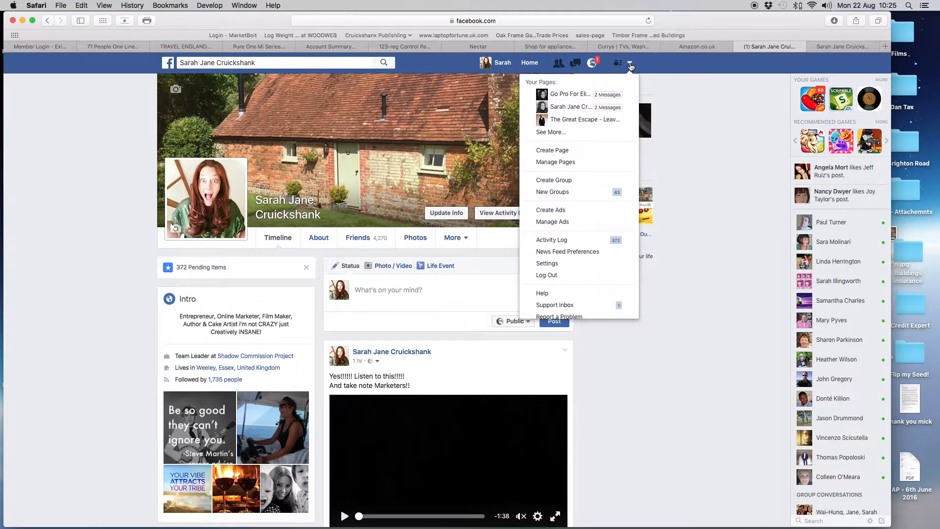
pyautogui.moveTo(555, 263)
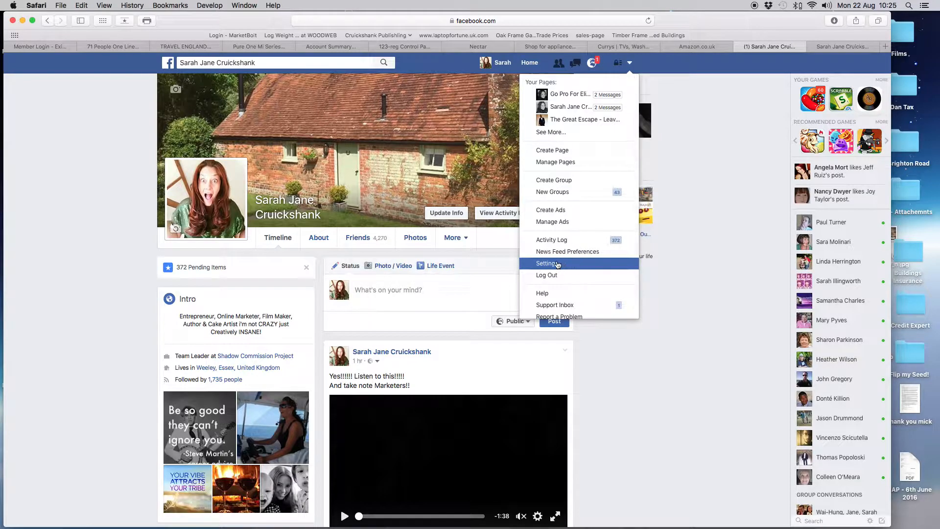
pyautogui.click(548, 262)
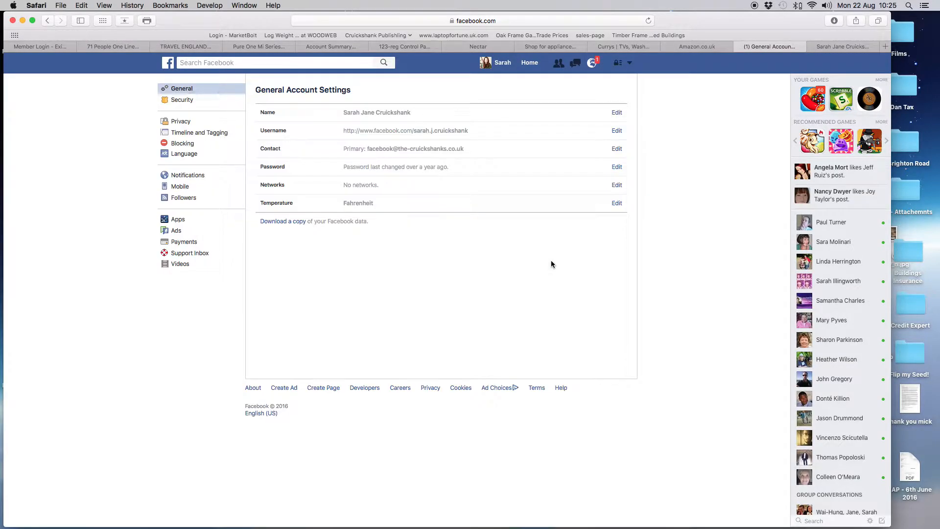
pyautogui.moveTo(271, 214)
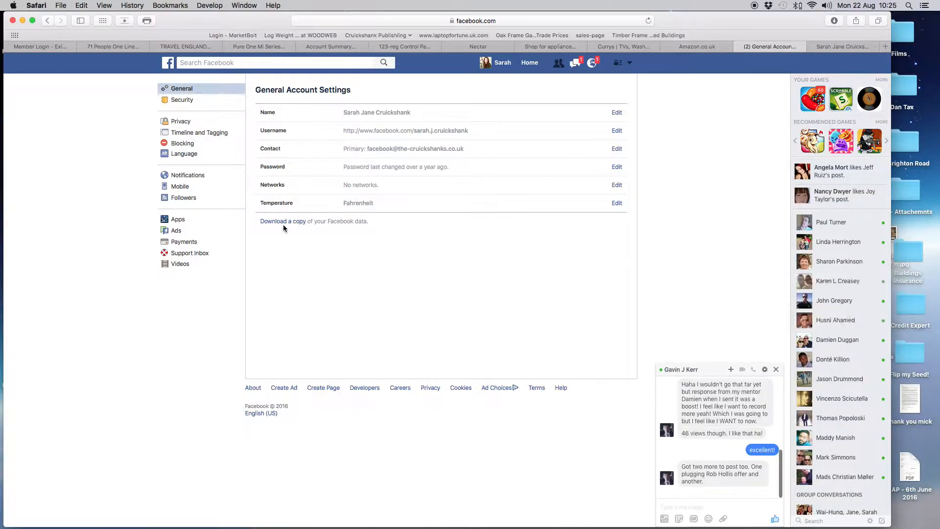
pyautogui.click(775, 369)
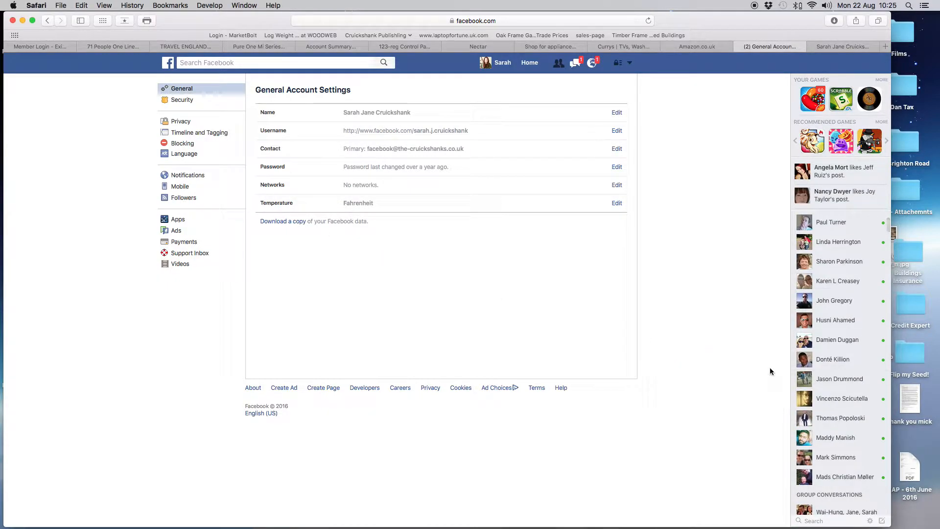
pyautogui.moveTo(548, 248)
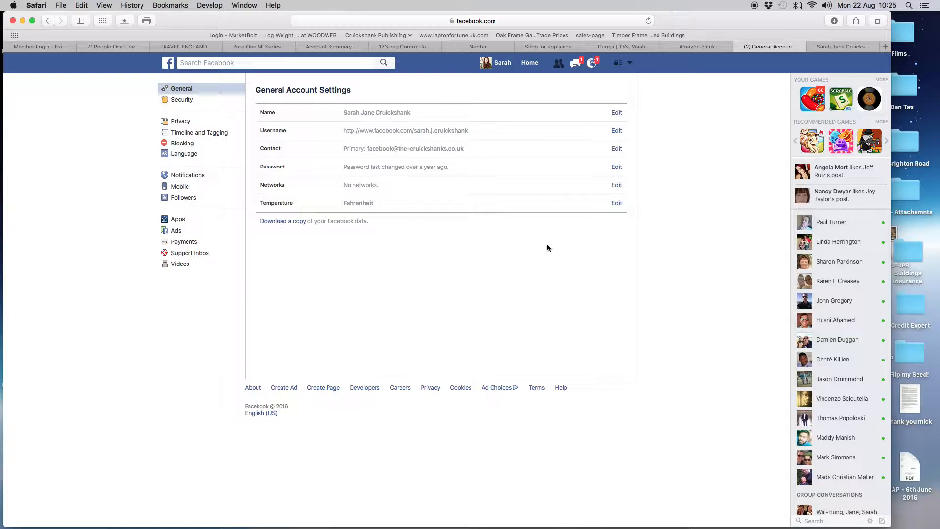
# Step: Request the Facebook data archive via 'Download a copy', then cancel the password prompt
pyautogui.click(282, 221)
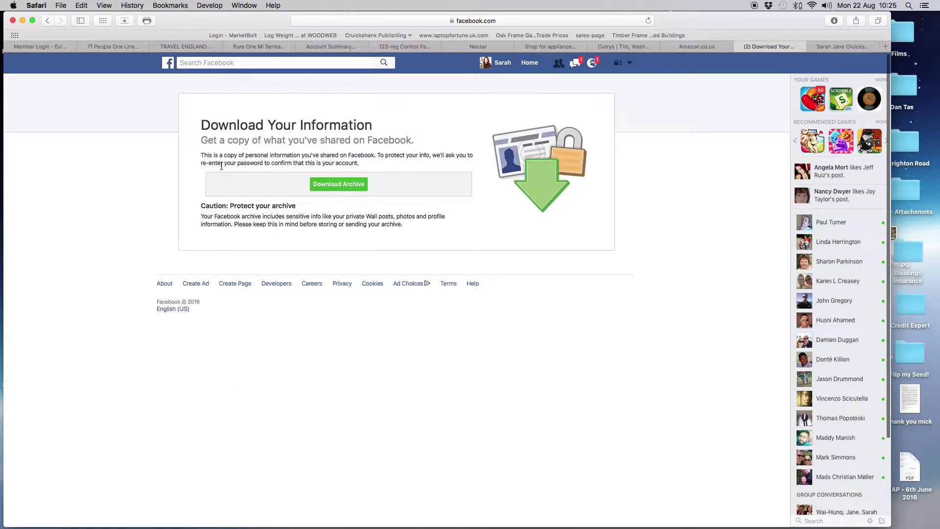
pyautogui.moveTo(403, 229)
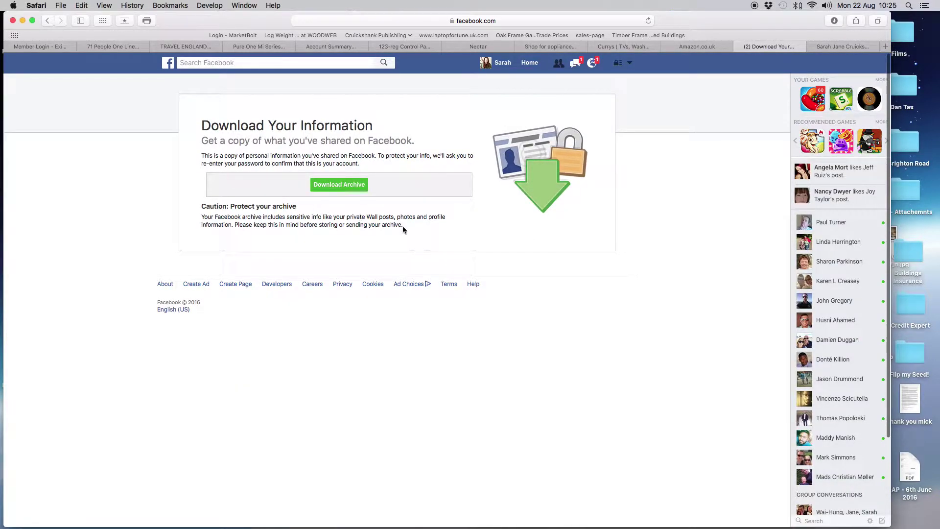
pyautogui.moveTo(683, 24)
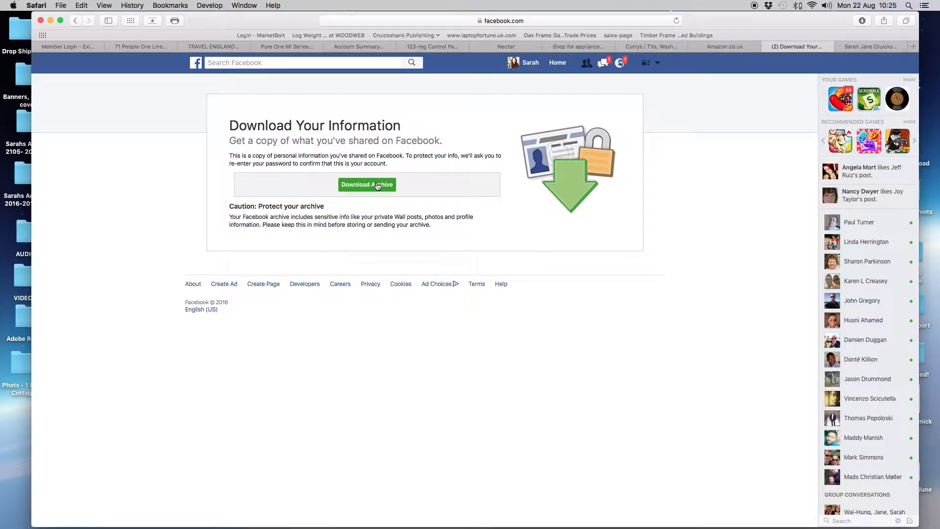
pyautogui.click(366, 184)
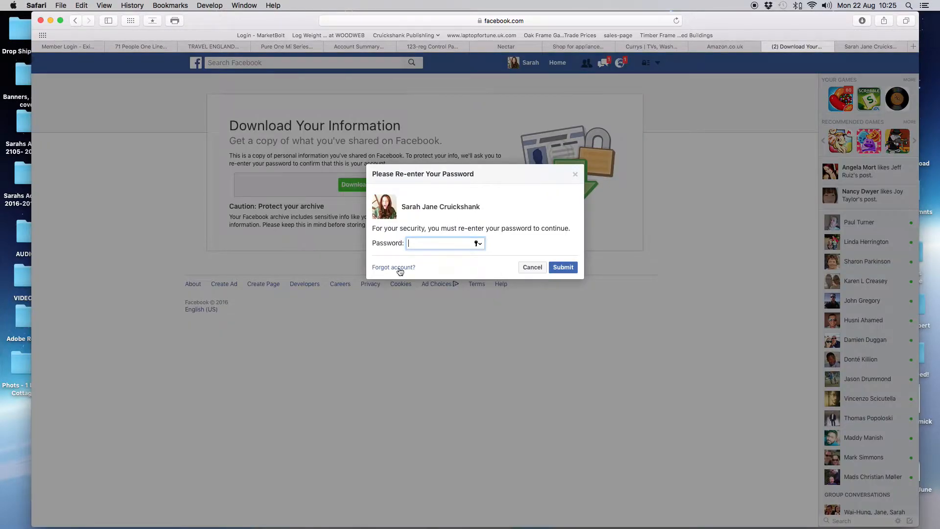
pyautogui.moveTo(487, 260)
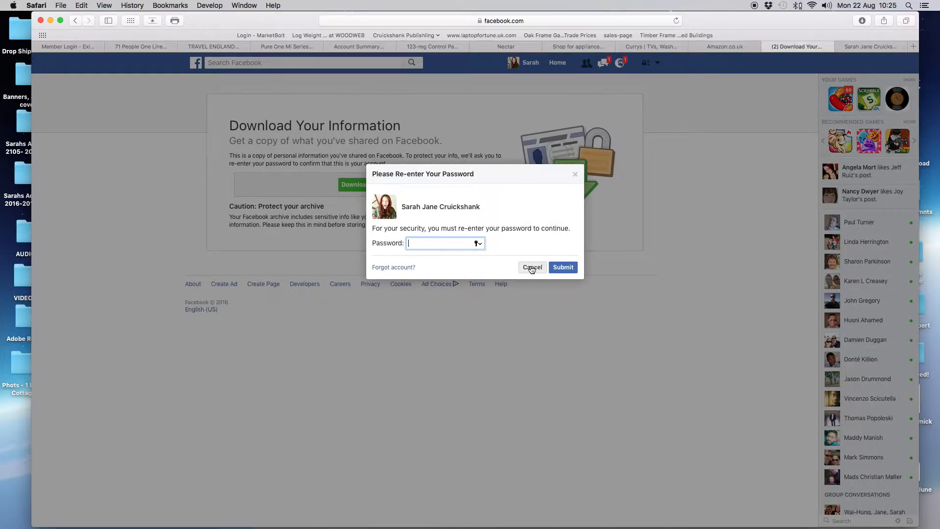
pyautogui.click(532, 267)
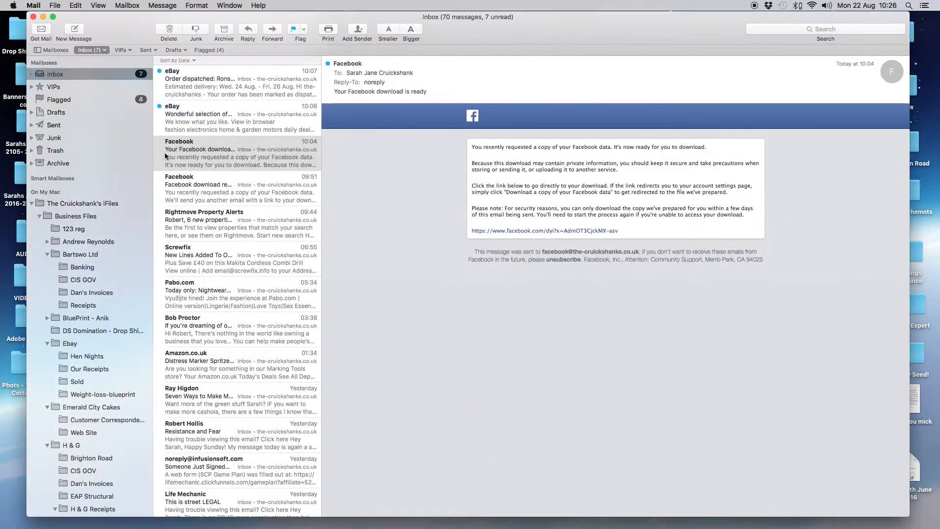
# Step: Read the earlier 'Facebook download requested' confirmation email in Mail
pyautogui.click(239, 189)
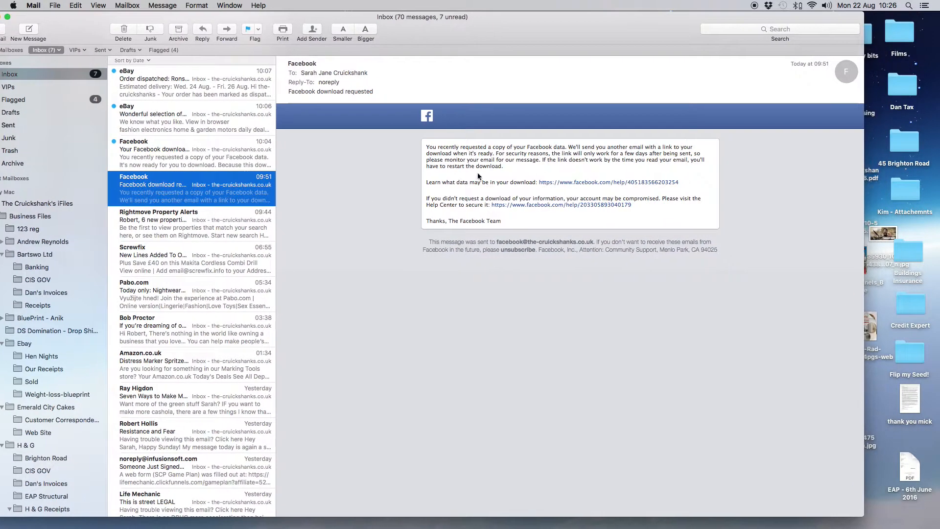
pyautogui.moveTo(491, 171)
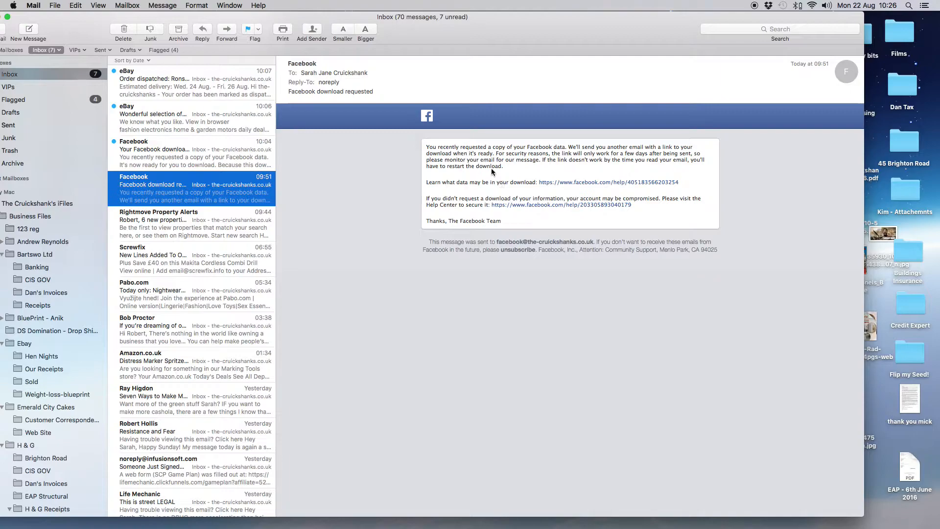
pyautogui.moveTo(504, 196)
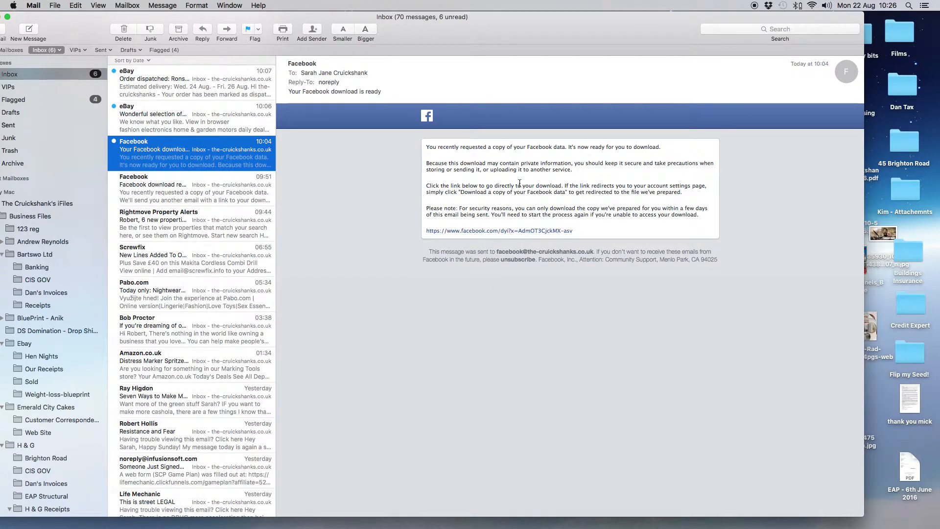
pyautogui.moveTo(501, 233)
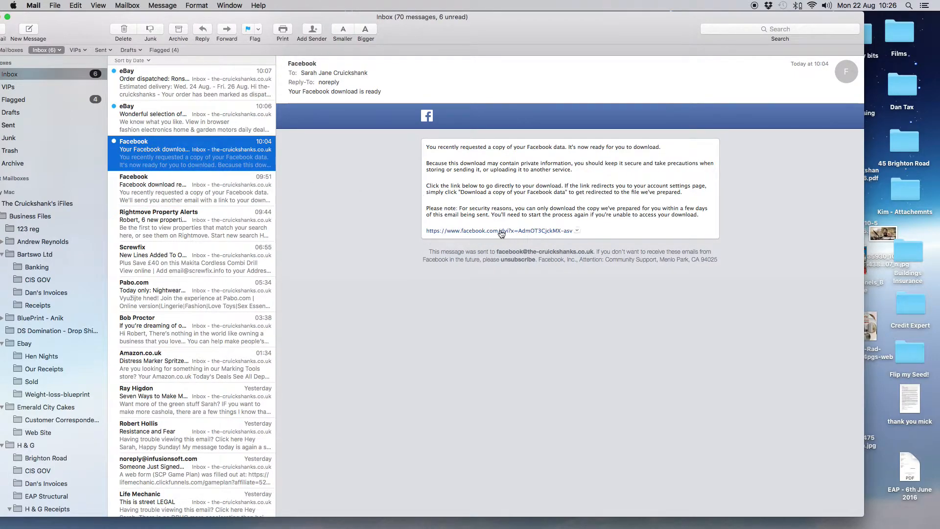
pyautogui.moveTo(75, 32)
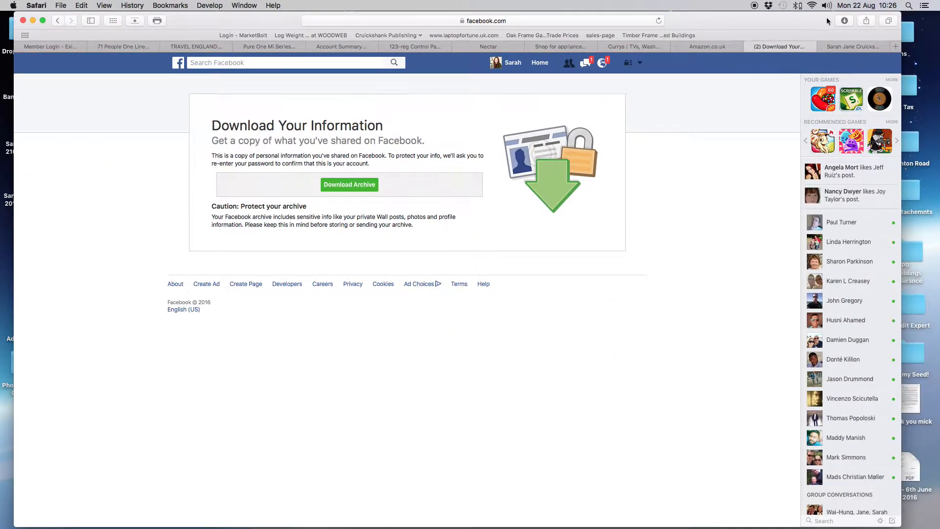
pyautogui.moveTo(426, 160)
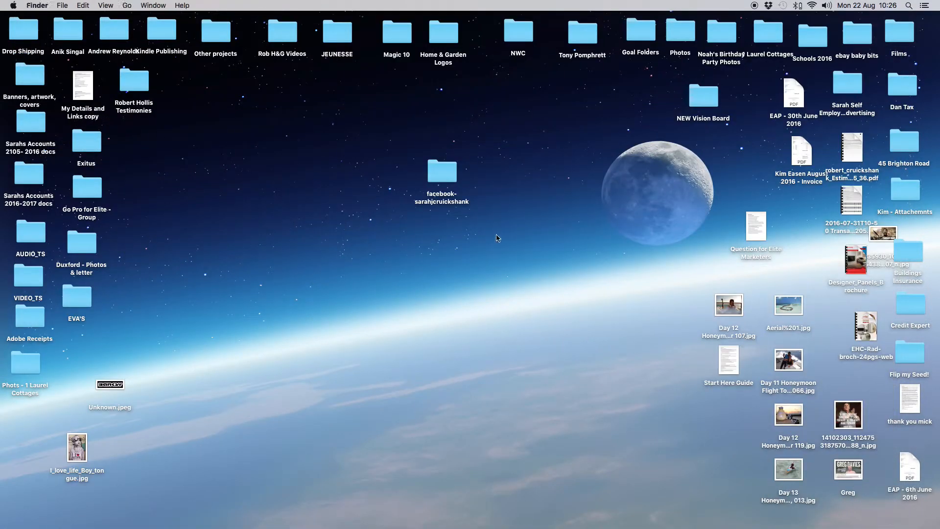
pyautogui.moveTo(497, 176)
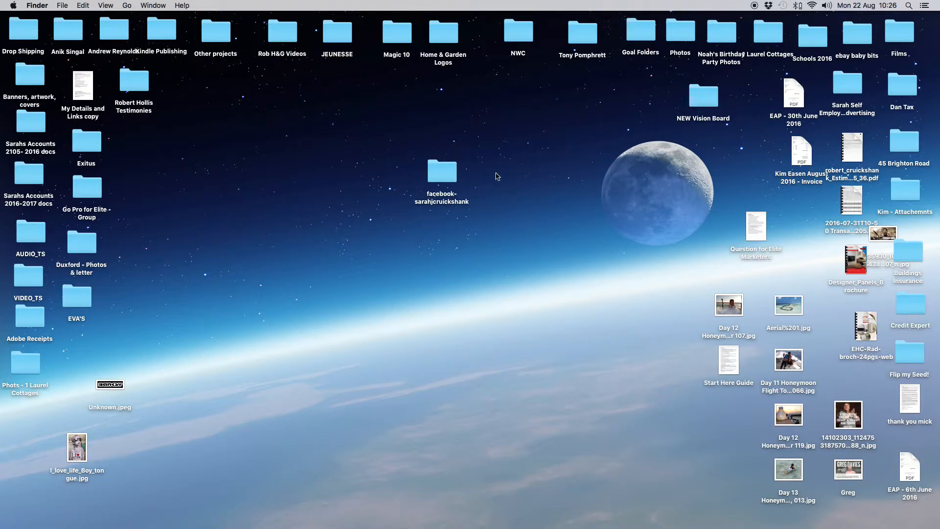
# Step: Enter the unzipped facebook folder and launch index.htm in Safari
pyautogui.doubleClick(441, 172)
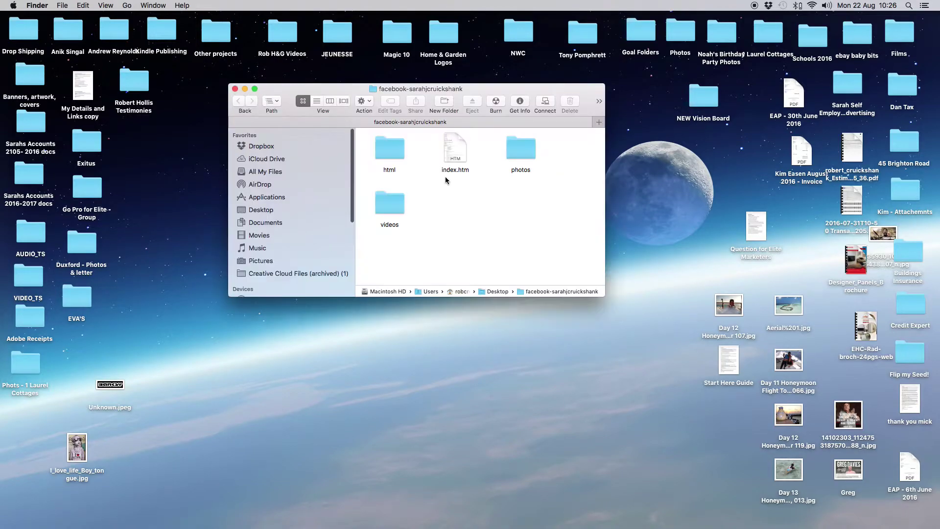
pyautogui.moveTo(511, 242)
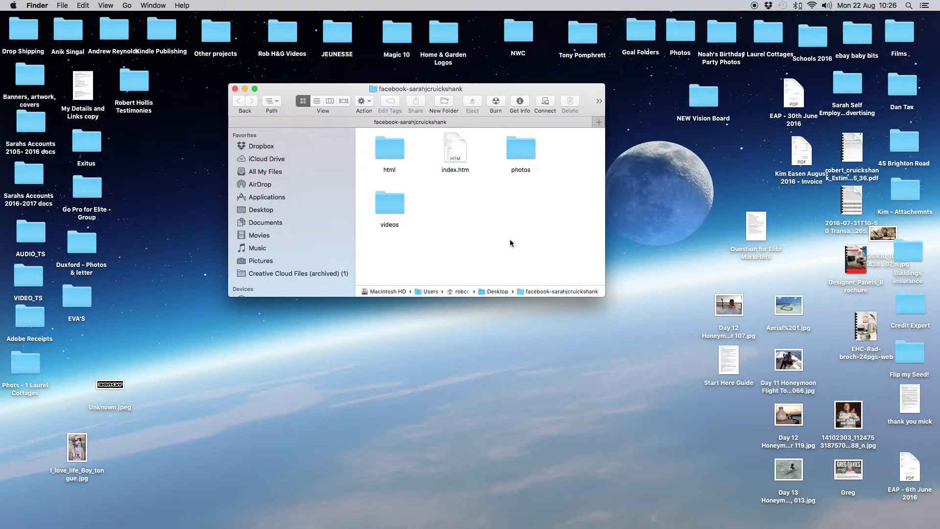
pyautogui.moveTo(533, 144)
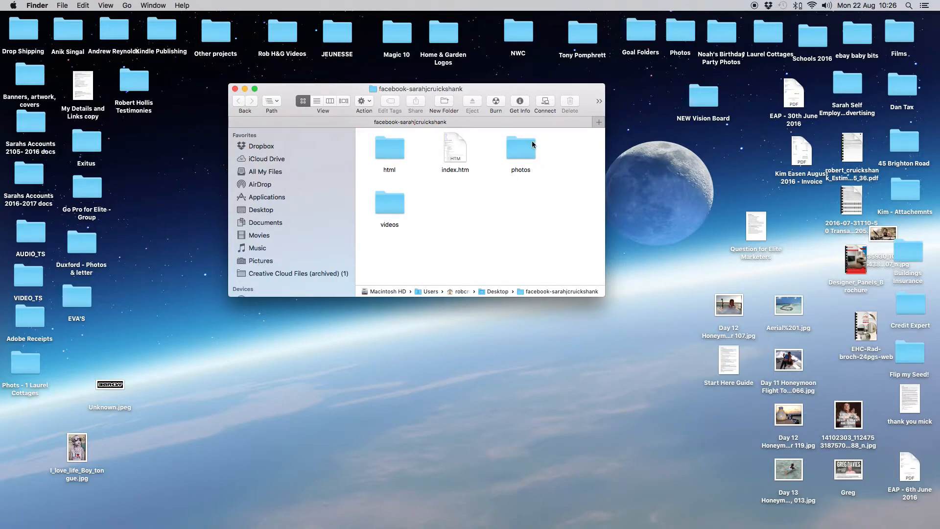
pyautogui.moveTo(443, 166)
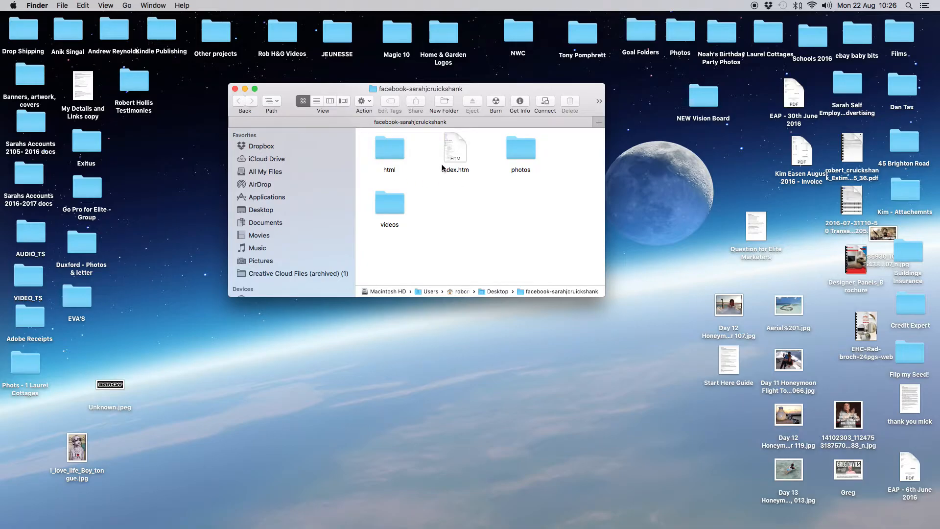
pyautogui.doubleClick(455, 147)
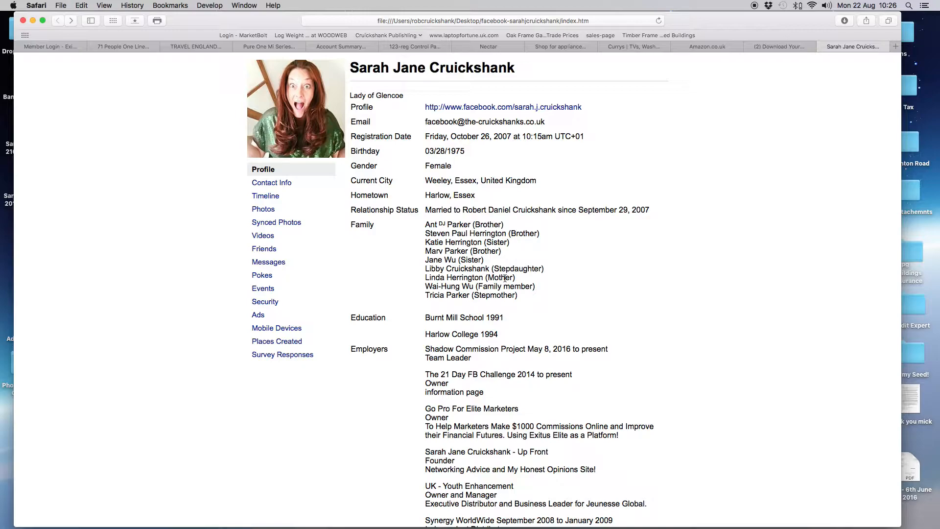
pyautogui.scroll(-3)
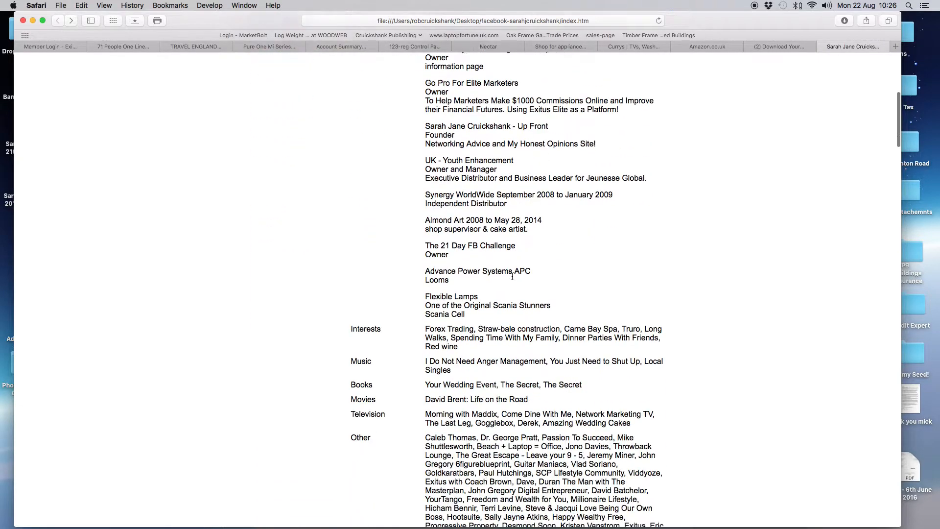
pyautogui.scroll(-3)
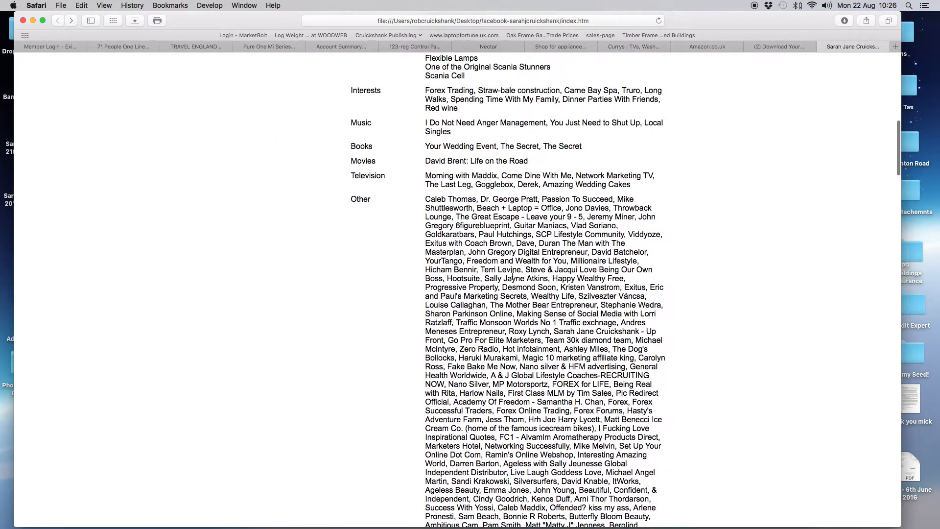
pyautogui.scroll(-3)
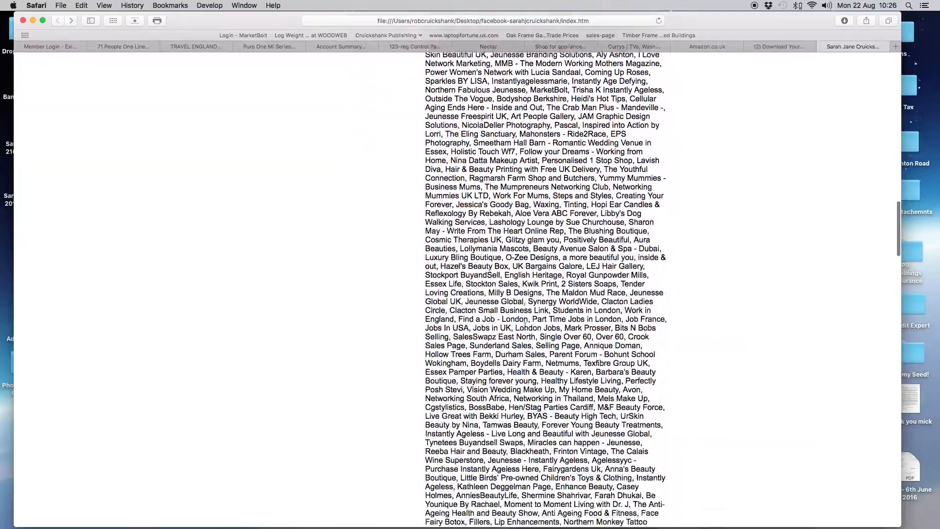
pyautogui.scroll(-3)
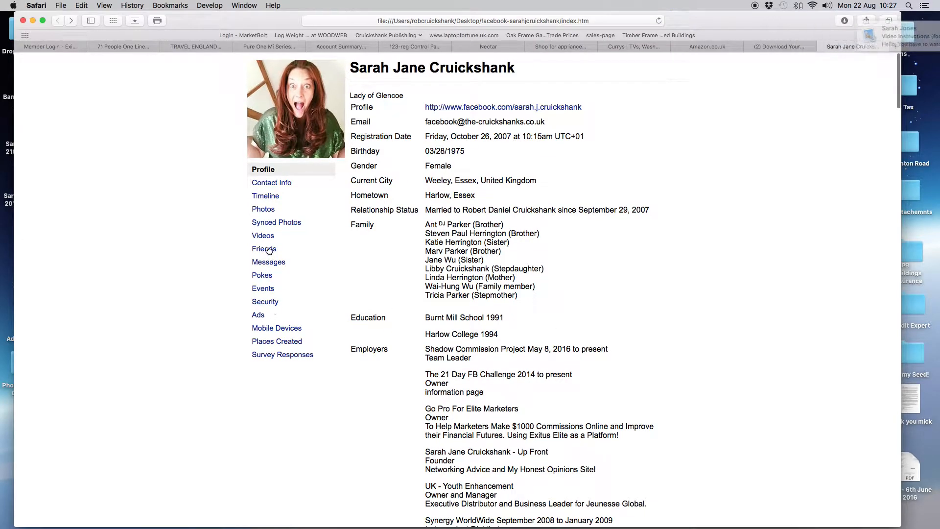
# Step: Browse the archived Friends list from the sidebar, then bring Photo Booth back to the front
pyautogui.click(265, 248)
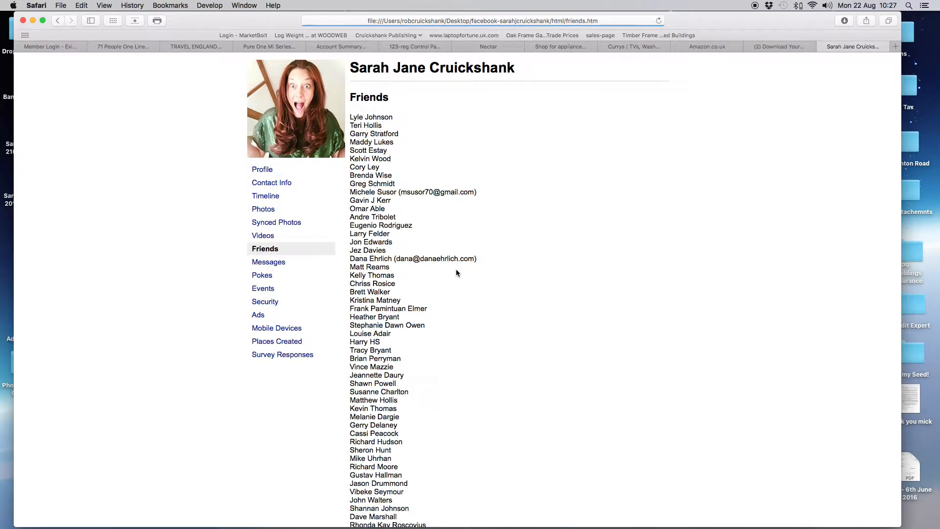
pyautogui.scroll(-3)
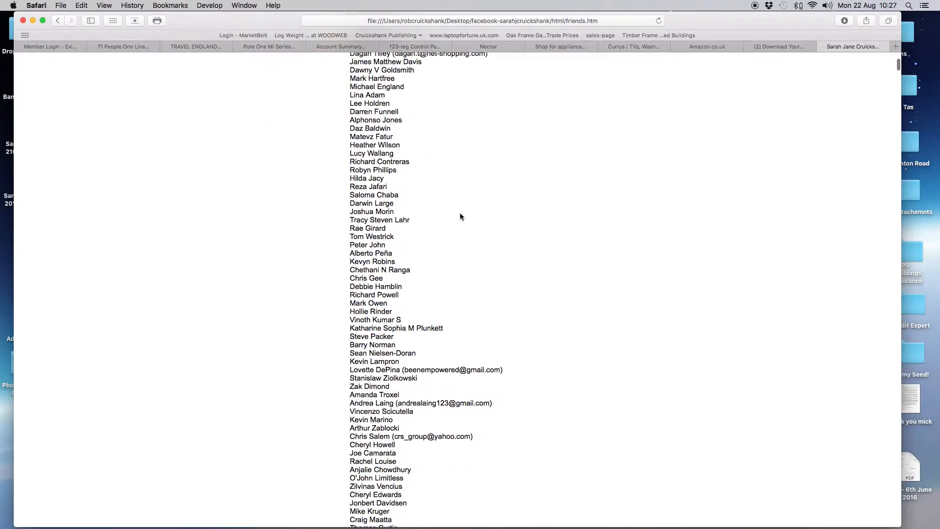
pyautogui.scroll(-3)
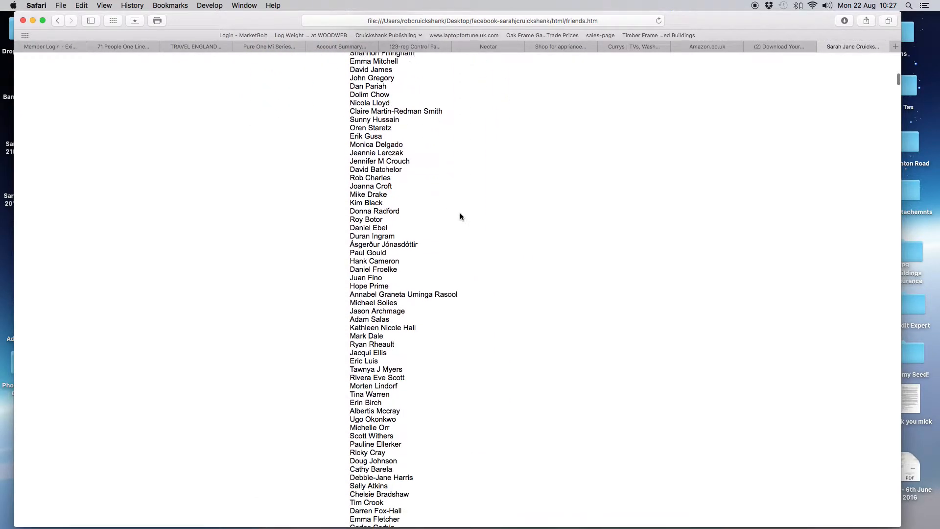
pyautogui.scroll(-3)
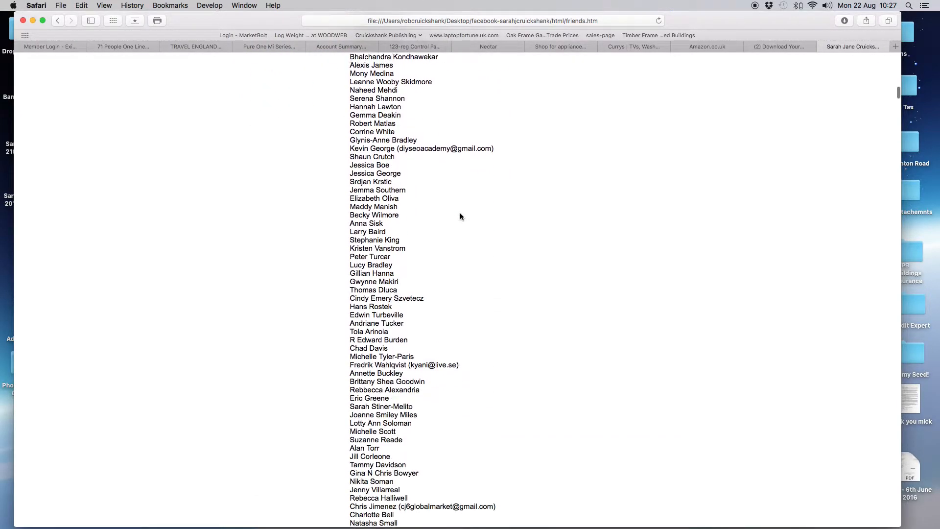
pyautogui.scroll(-3)
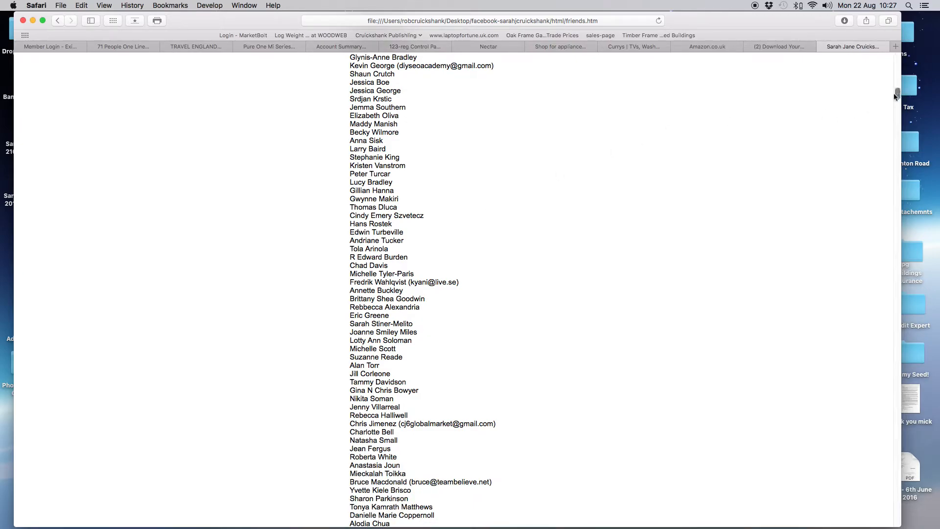
pyautogui.scroll(-3)
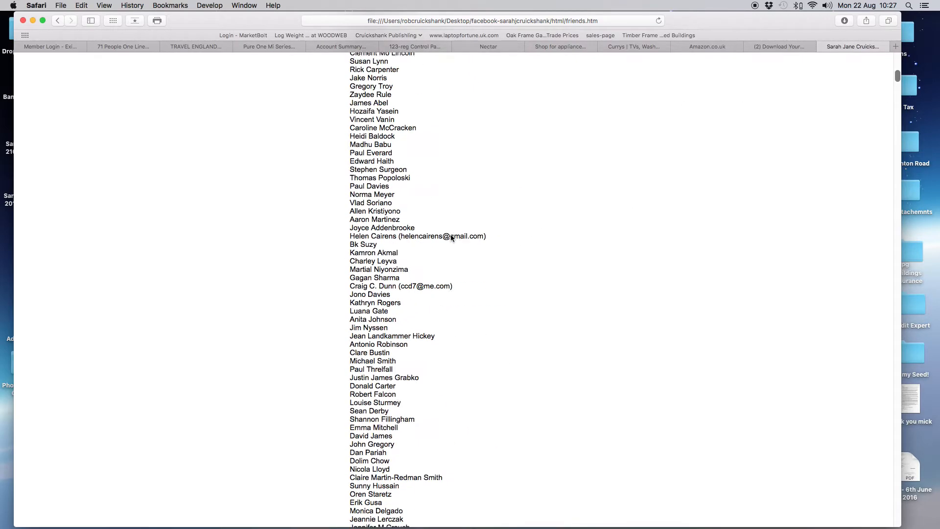
pyautogui.scroll(-3)
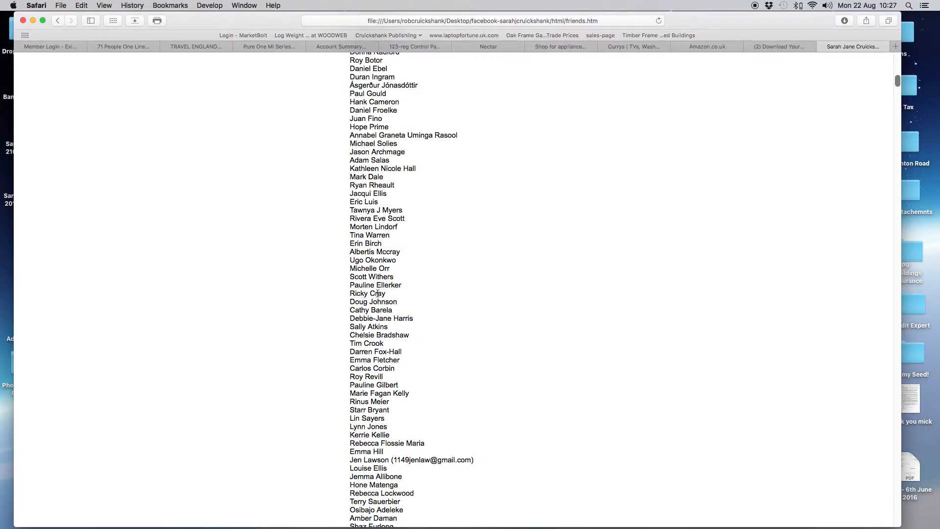
pyautogui.scroll(-3)
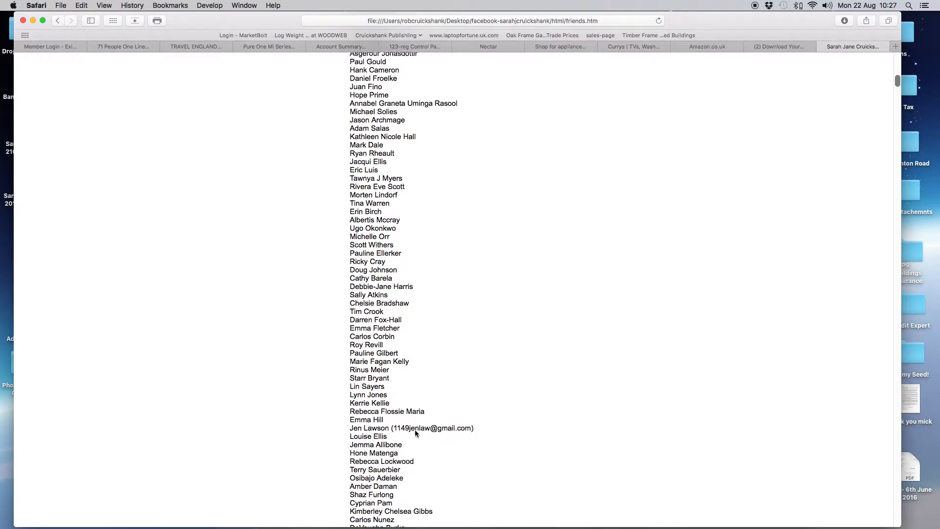
pyautogui.scroll(-3)
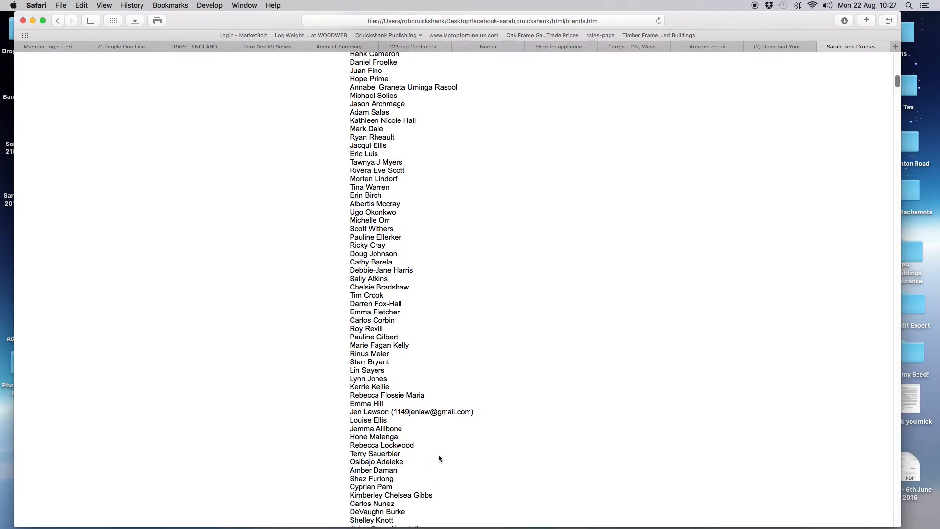
pyautogui.moveTo(473, 371)
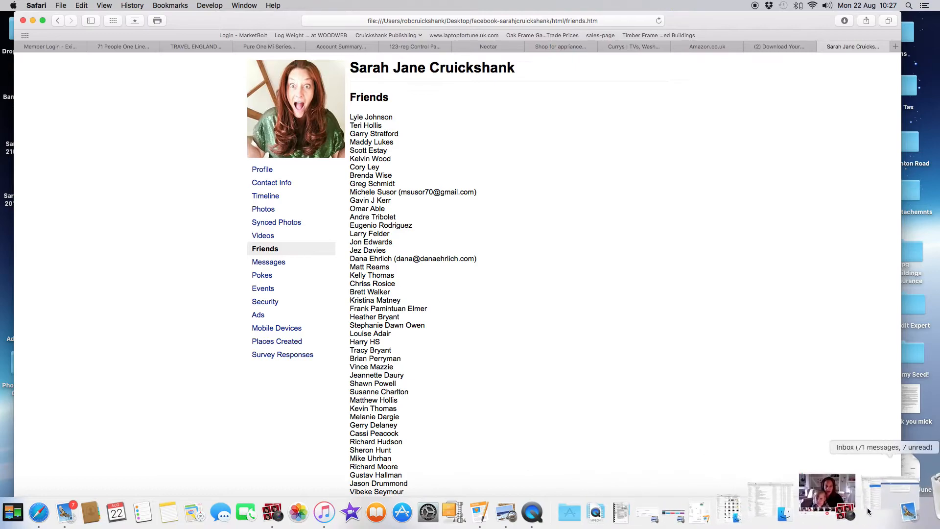
pyautogui.click(827, 495)
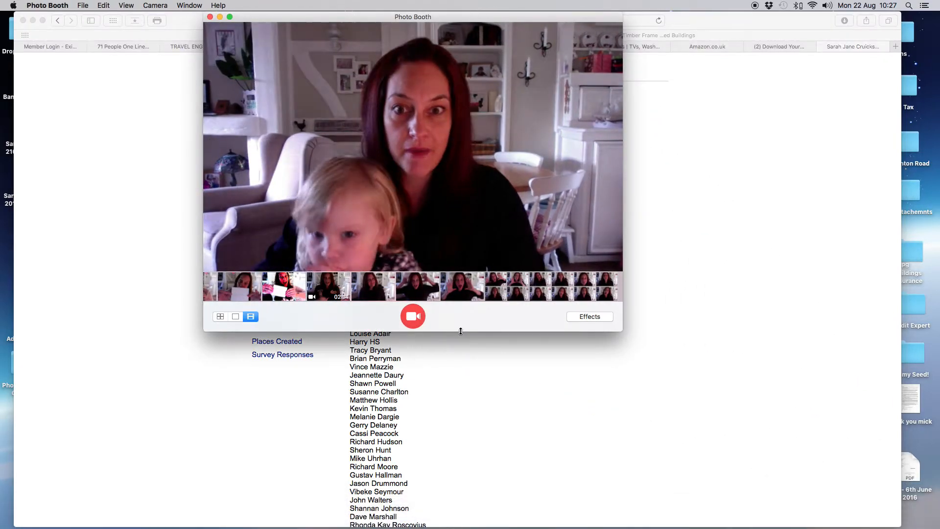